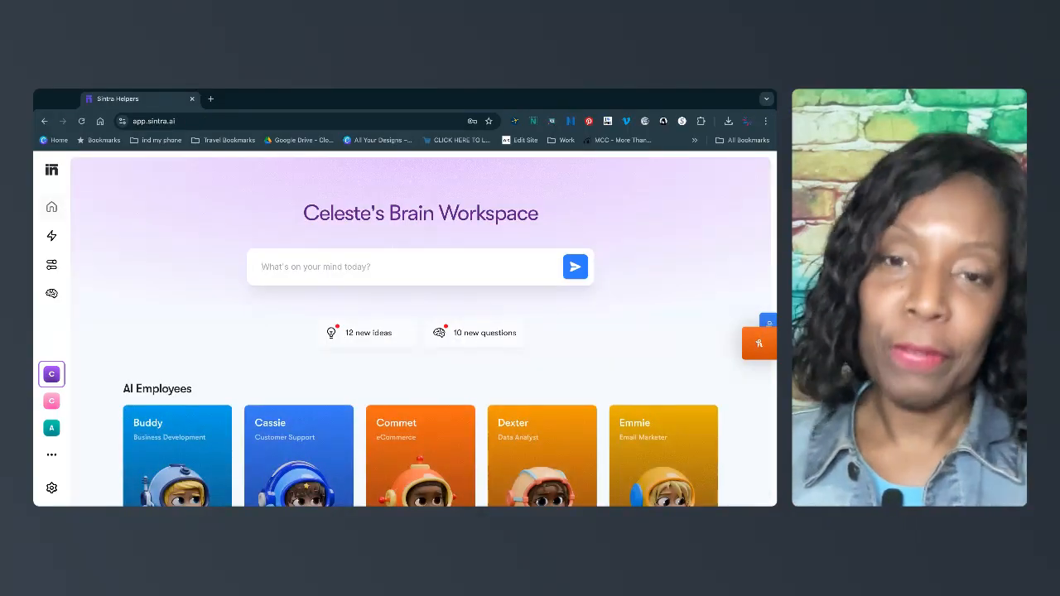
{"action": "mouse_move", "coordinate": [110, 246]}
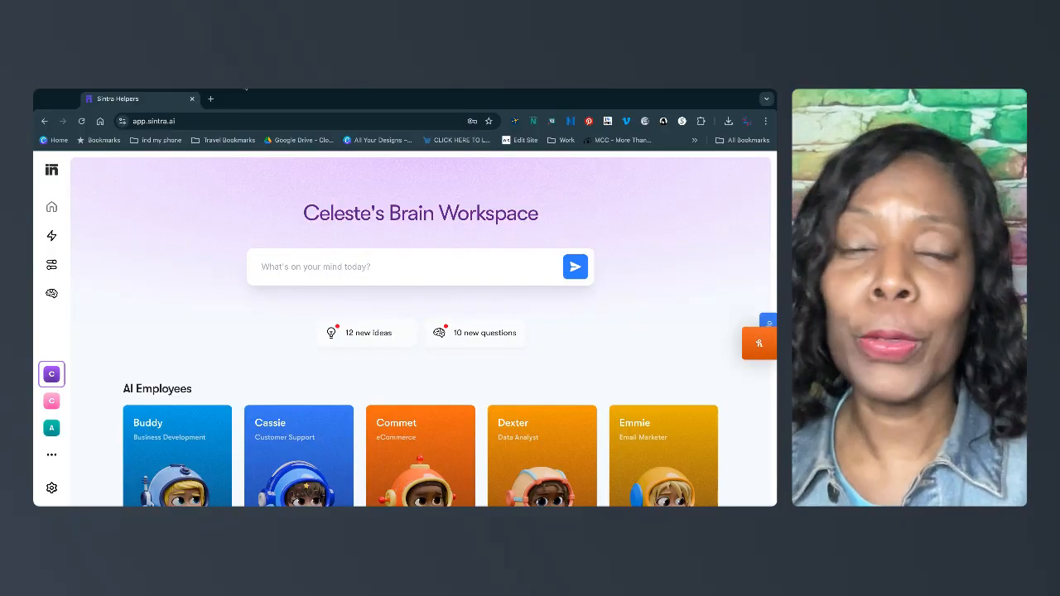
{"action": "mouse_move", "coordinate": [170, 161]}
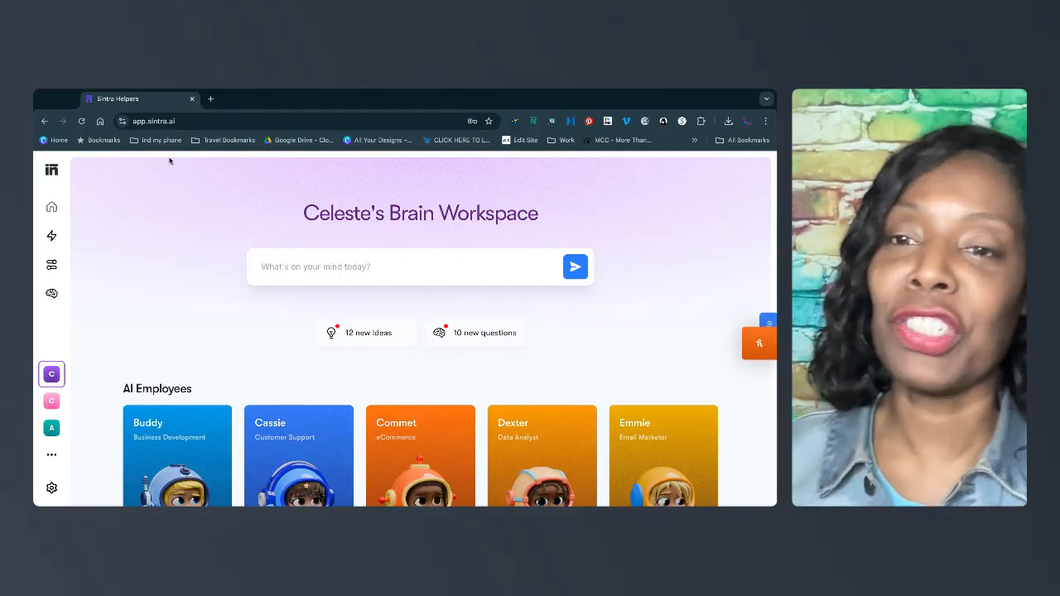
{"action": "mouse_move", "coordinate": [164, 285]}
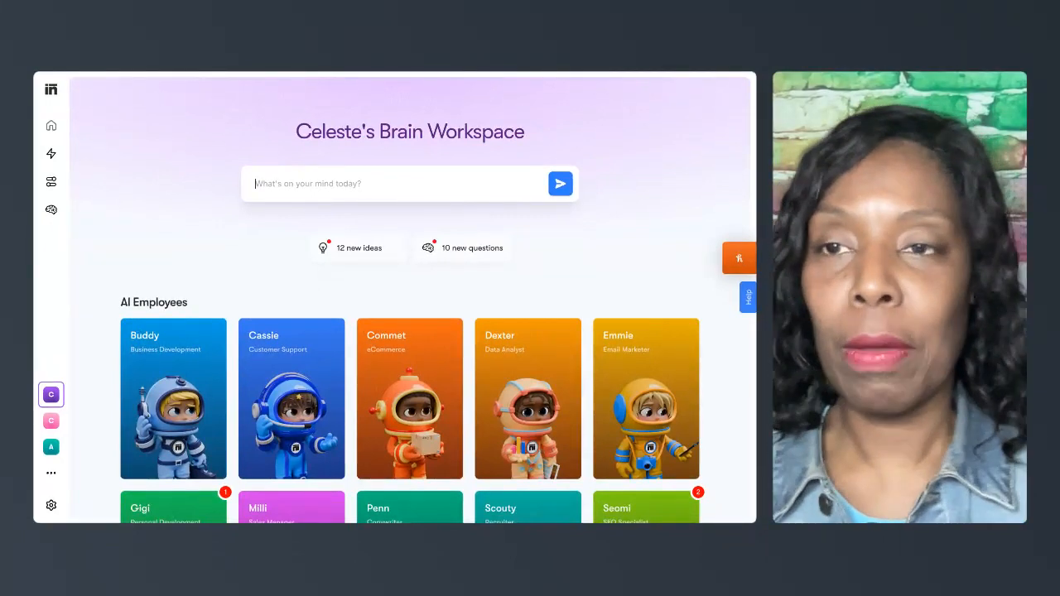
{"action": "mouse_move", "coordinate": [443, 232]}
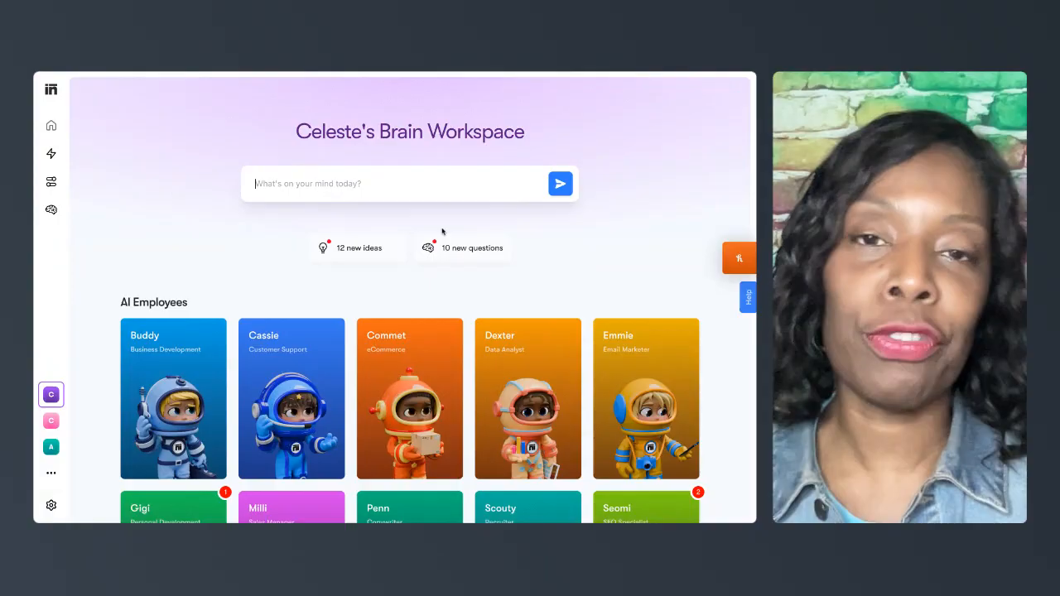
Scroll Celeste's Brain page down to the AI integrations and Knowledge filled sections
{"action": "scroll", "scroll_direction": "down", "scroll_amount": 3}
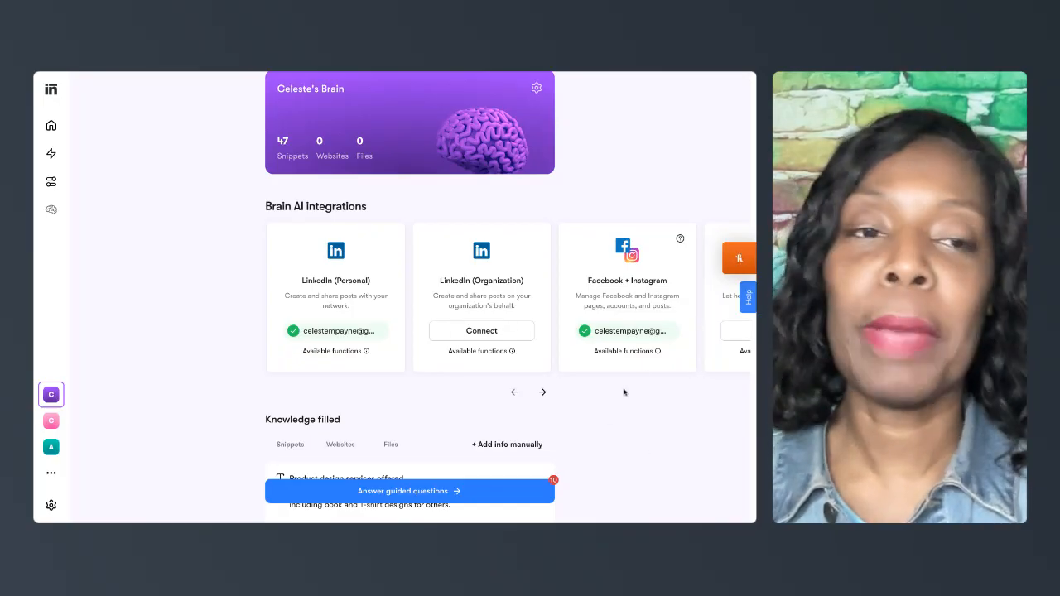
{"action": "mouse_move", "coordinate": [676, 439]}
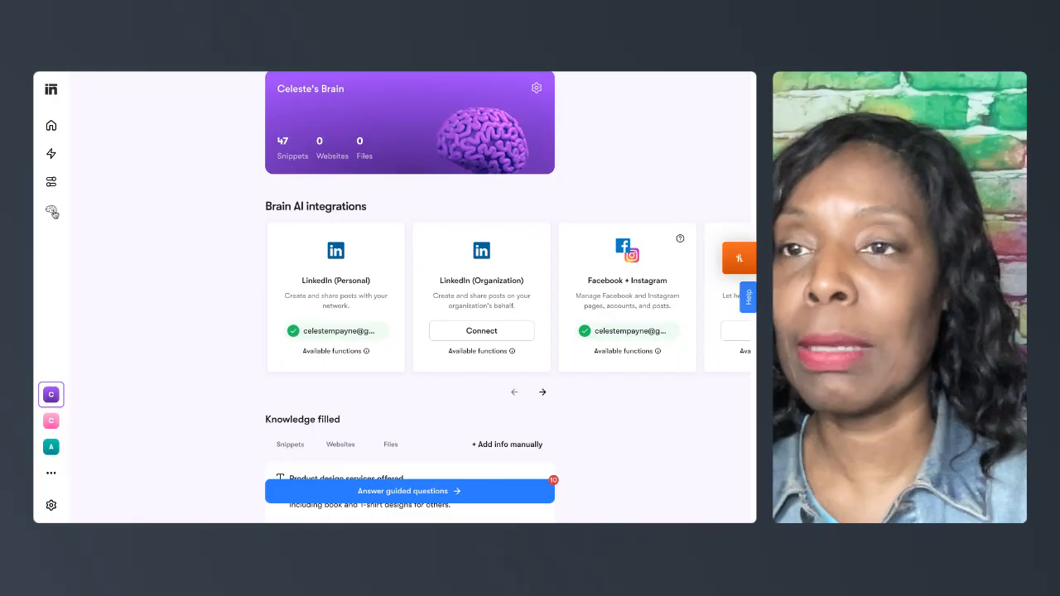
{"action": "mouse_move", "coordinate": [51, 212]}
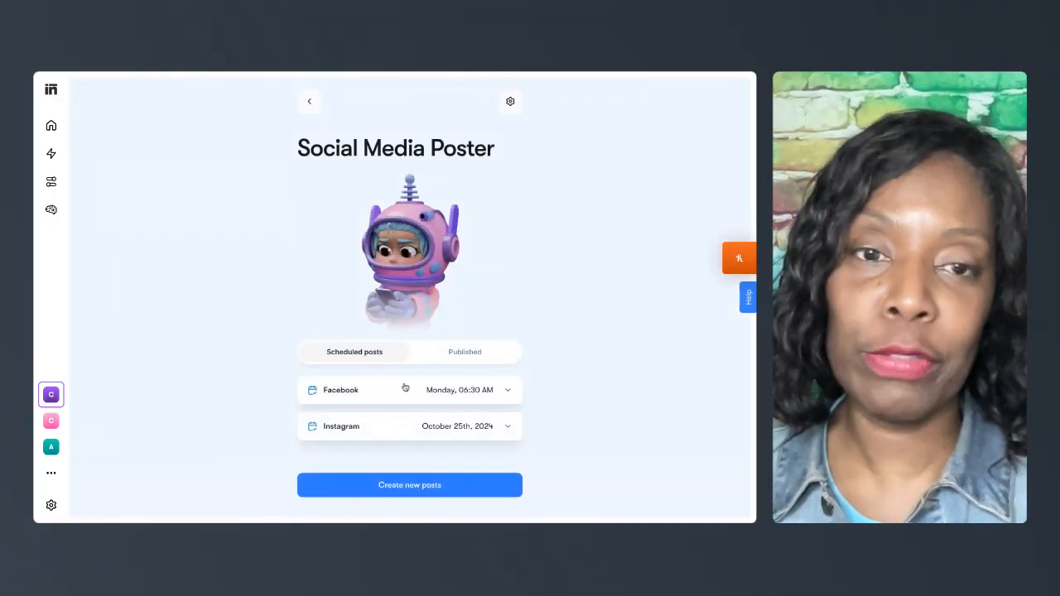
{"action": "mouse_move", "coordinate": [450, 469]}
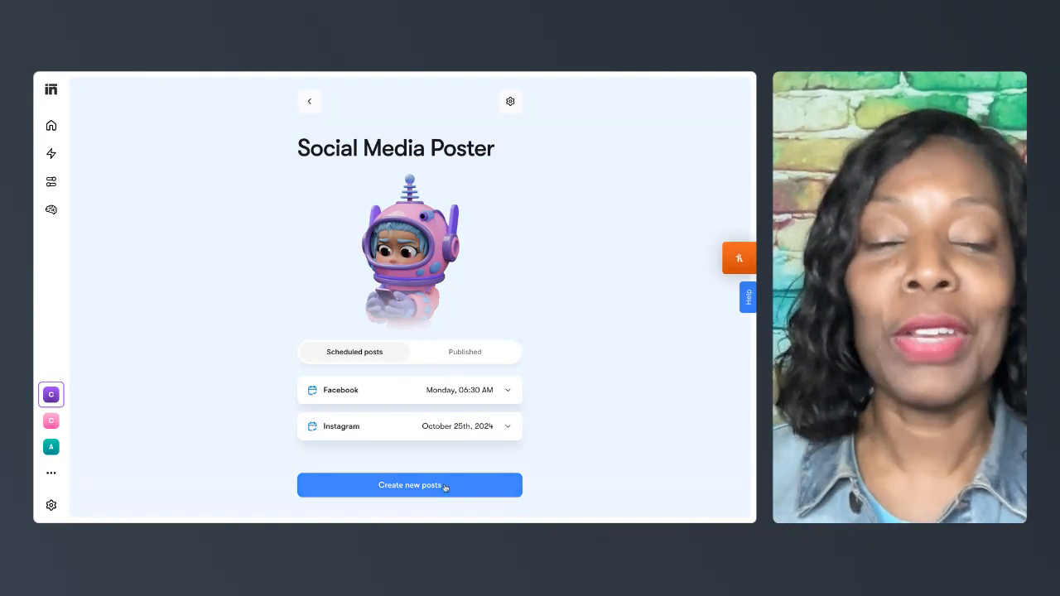
Start a new batch of posts and continue past Upload images without adding any
{"action": "left_click", "coordinate": [409, 484]}
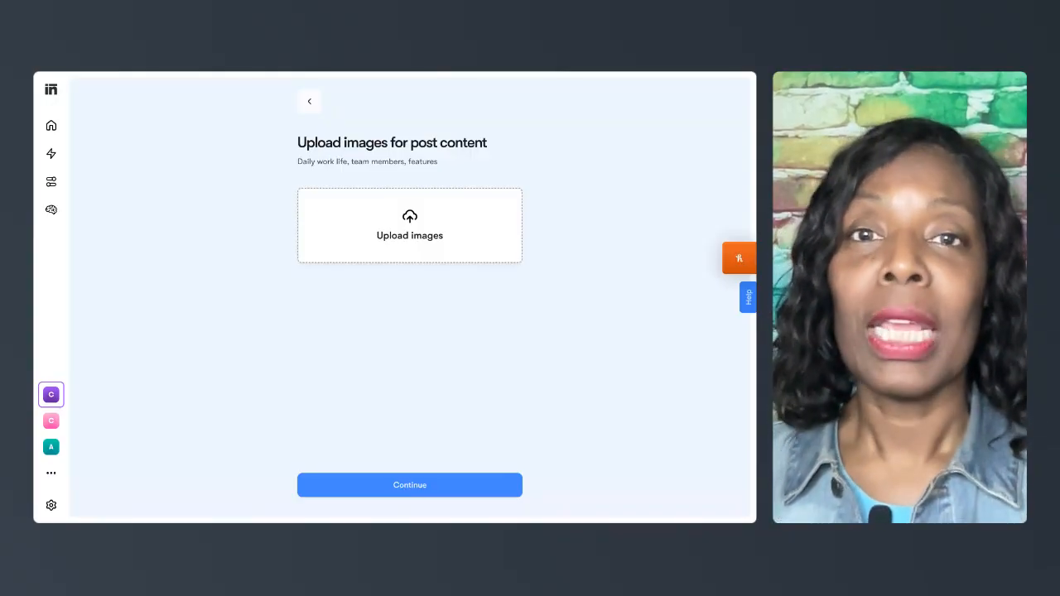
{"action": "left_click", "coordinate": [409, 484]}
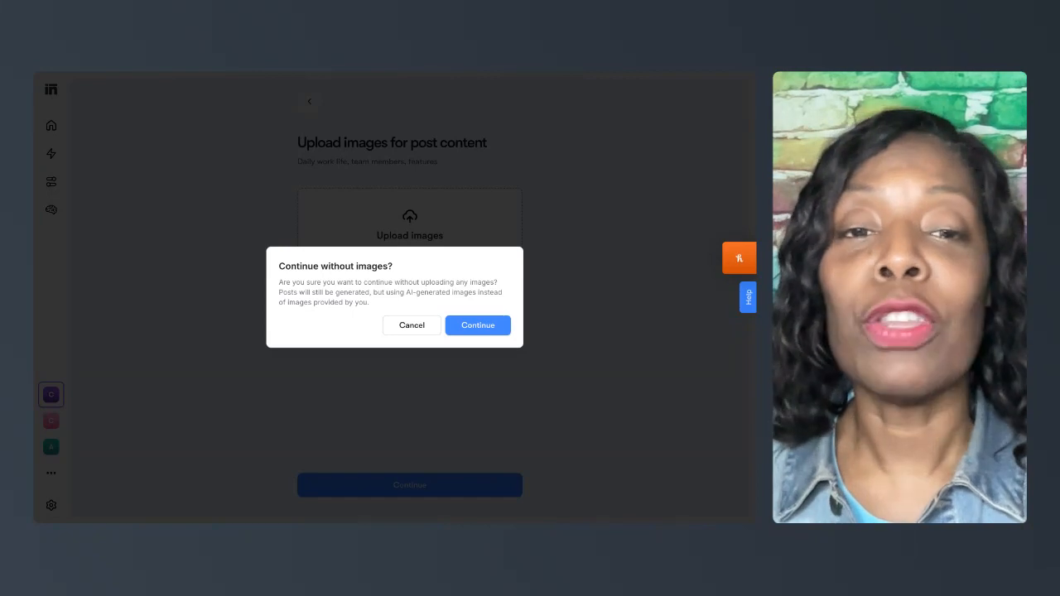
{"action": "left_click", "coordinate": [477, 325]}
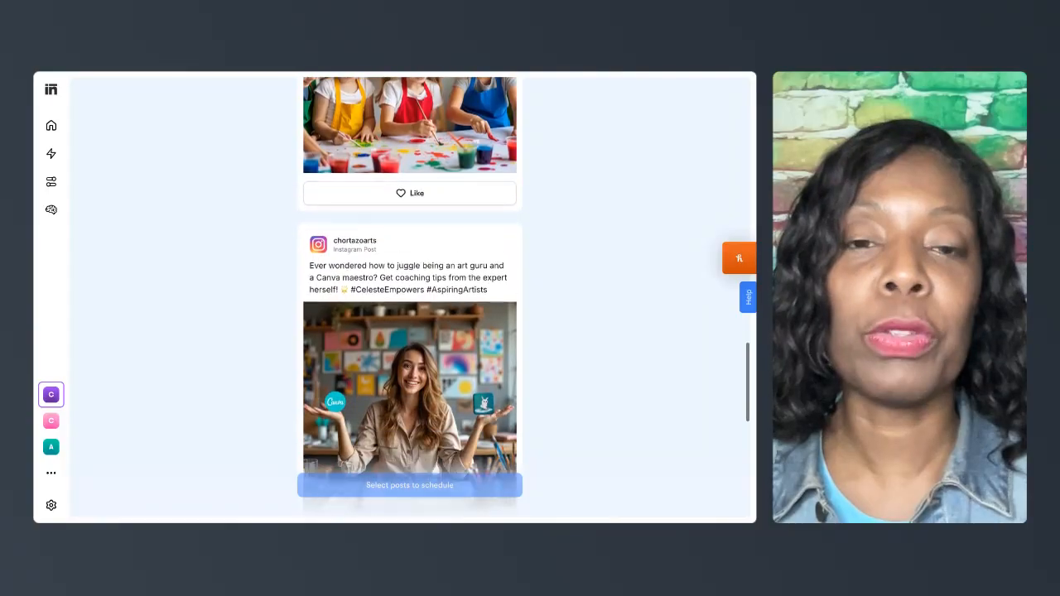
Like the Faith Vibes Facebook post among the generated posts and schedule that one post
{"action": "scroll", "scroll_direction": "down", "scroll_amount": 3}
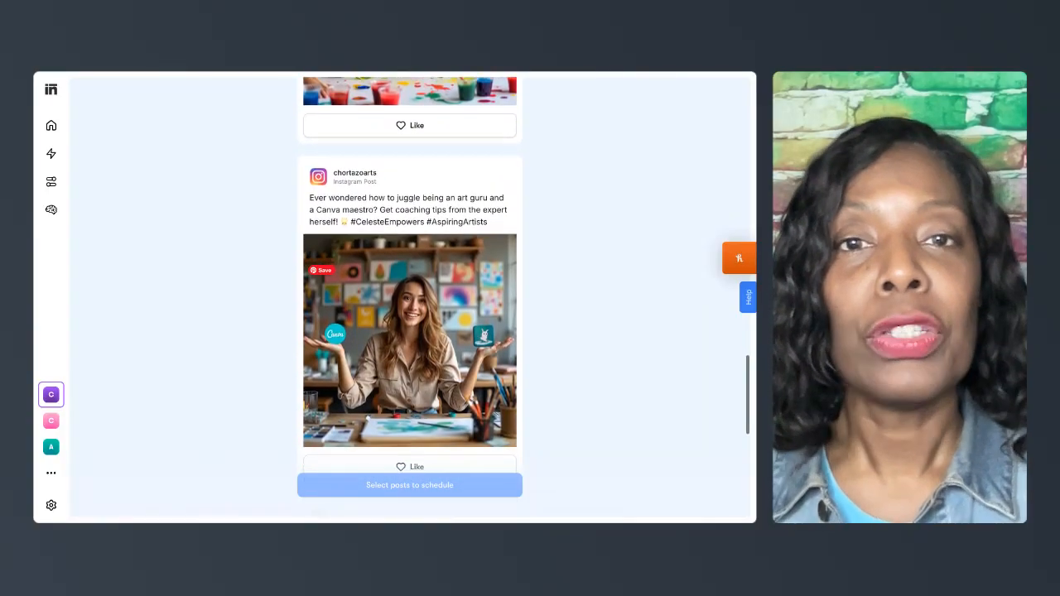
{"action": "scroll", "scroll_direction": "down", "scroll_amount": 3}
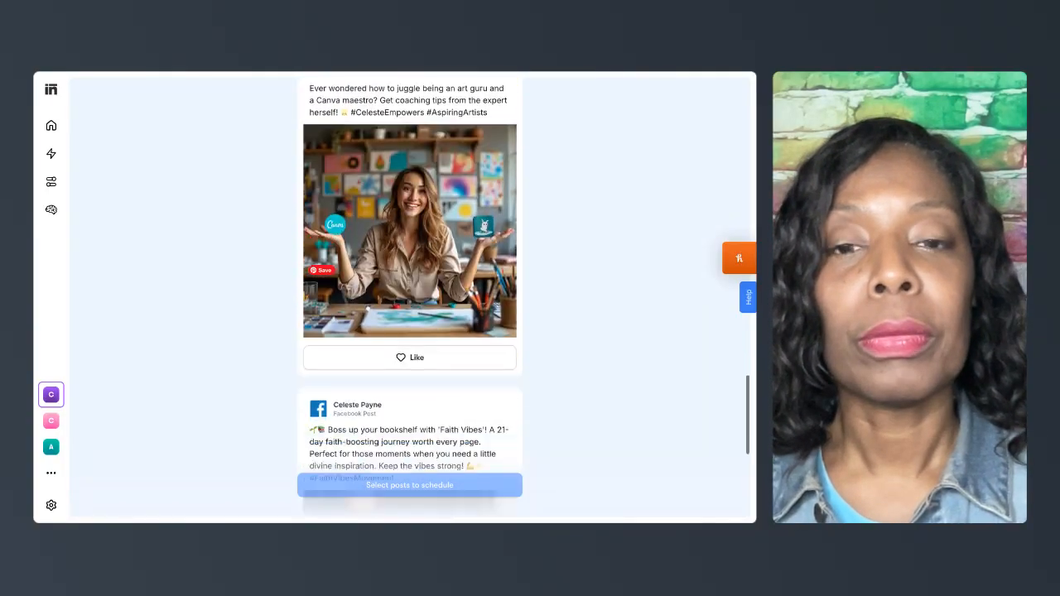
{"action": "scroll", "scroll_direction": "down", "scroll_amount": 3}
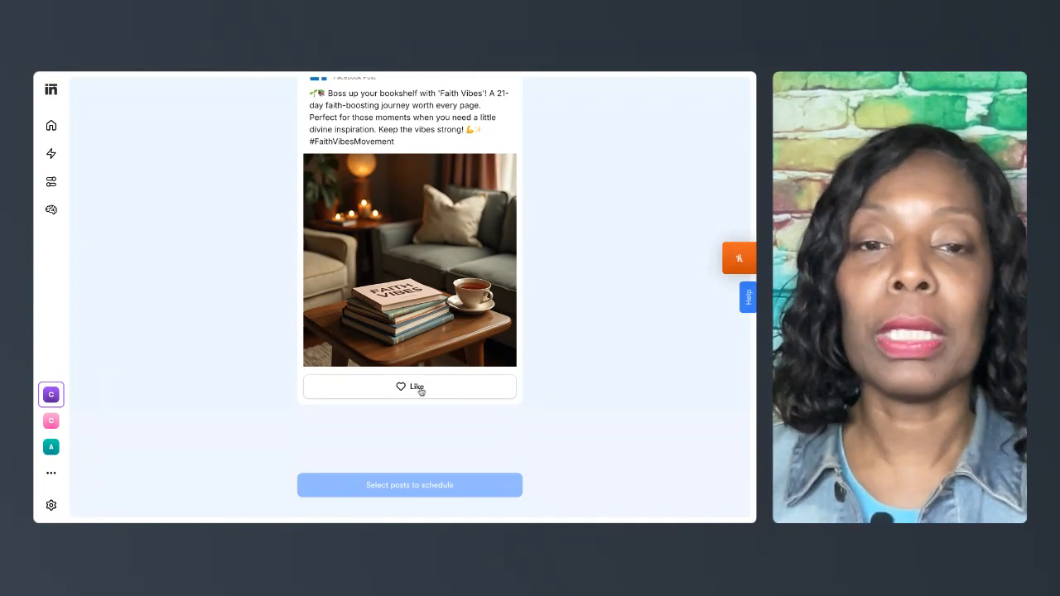
{"action": "left_click", "coordinate": [409, 386]}
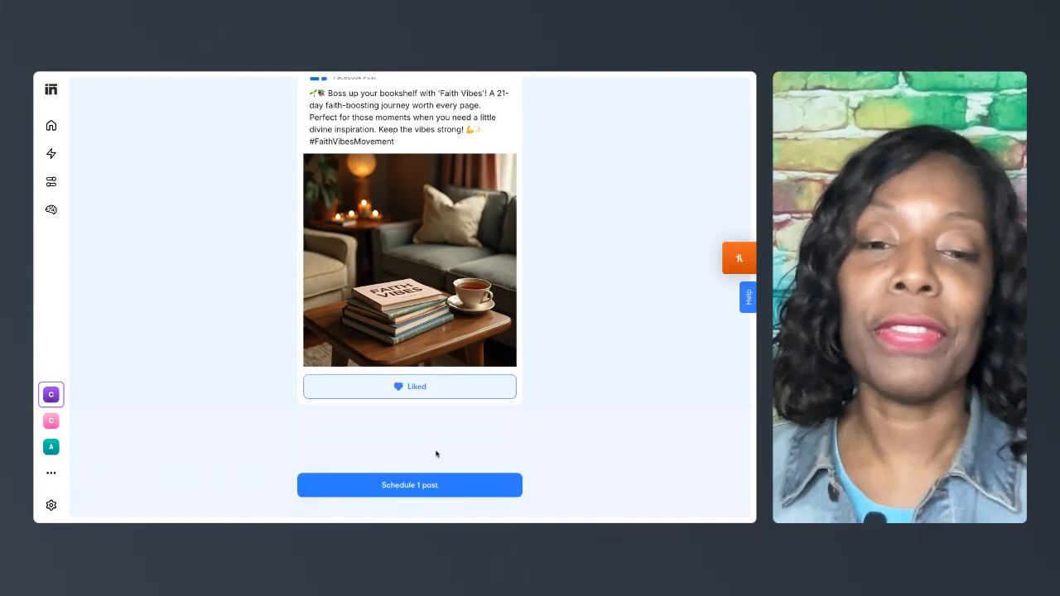
{"action": "left_click", "coordinate": [409, 485]}
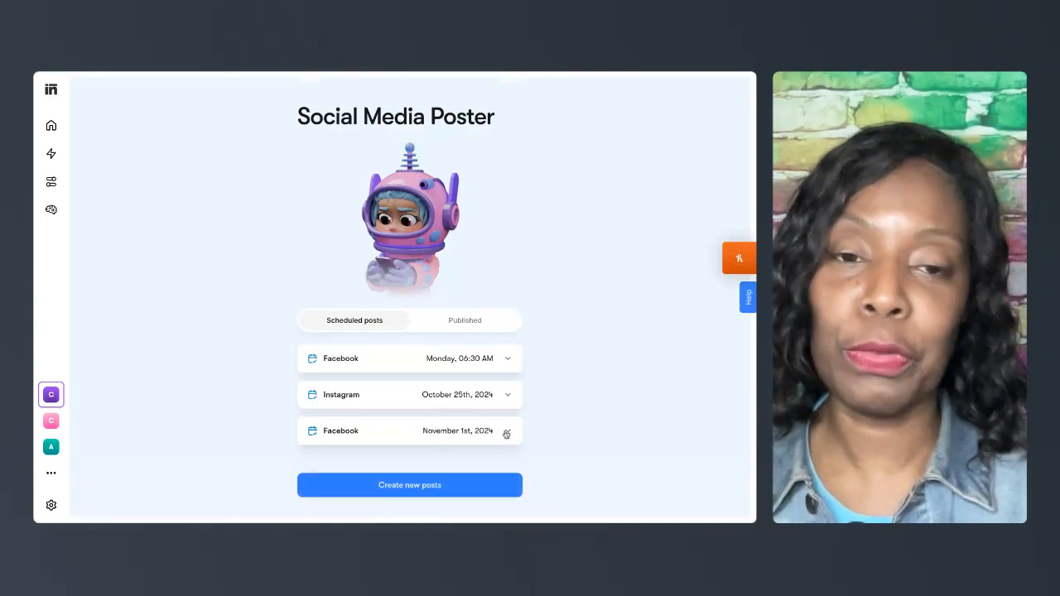
Expand the November 1st Facebook post to show its caption, image, and Edit, Change date, Delete options
{"action": "left_click", "coordinate": [505, 431]}
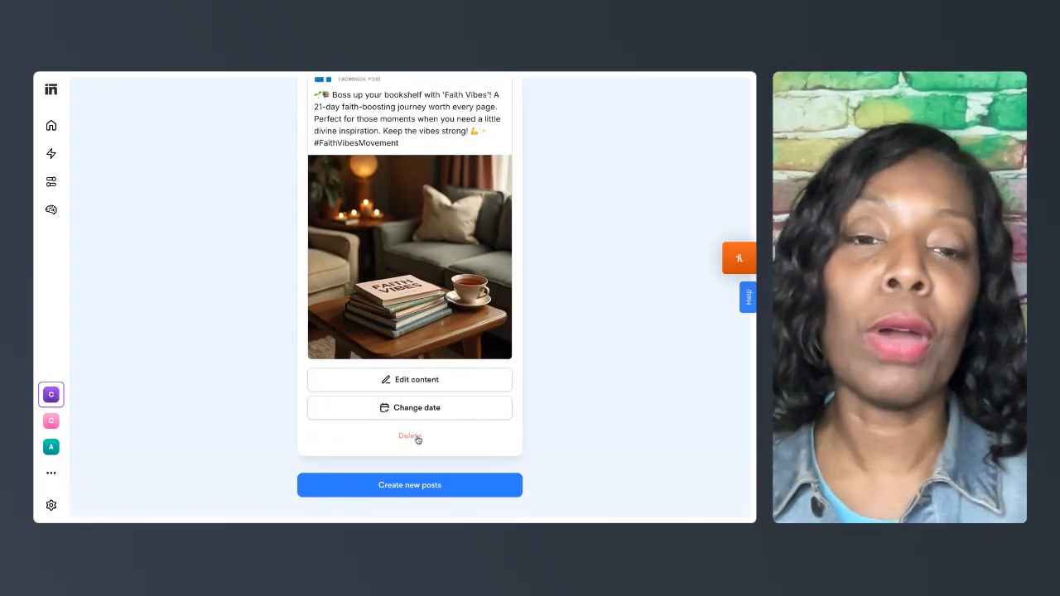
{"action": "mouse_move", "coordinate": [468, 442]}
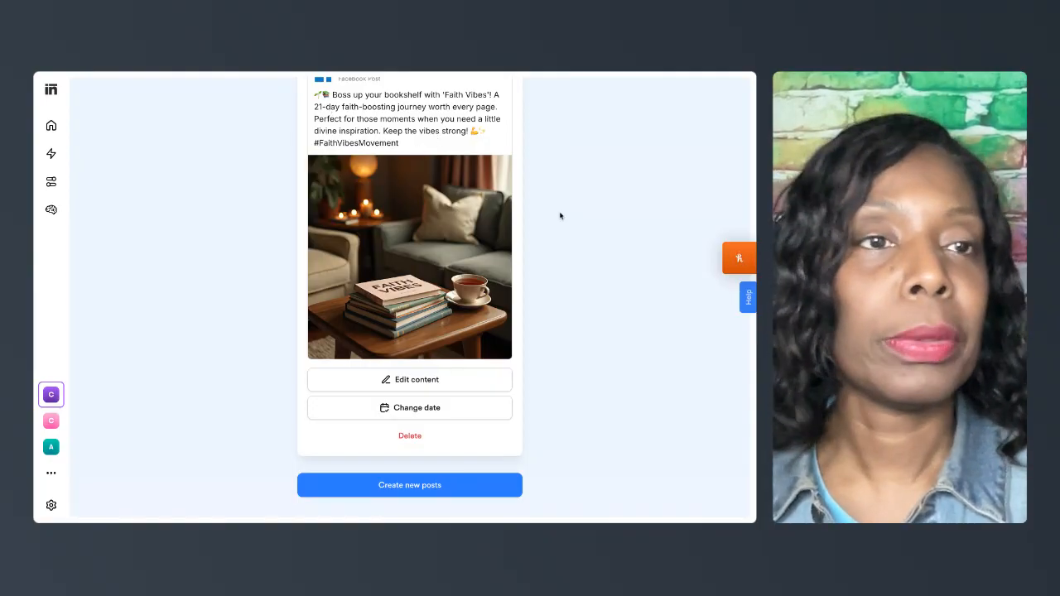
{"action": "mouse_move", "coordinate": [724, 135]}
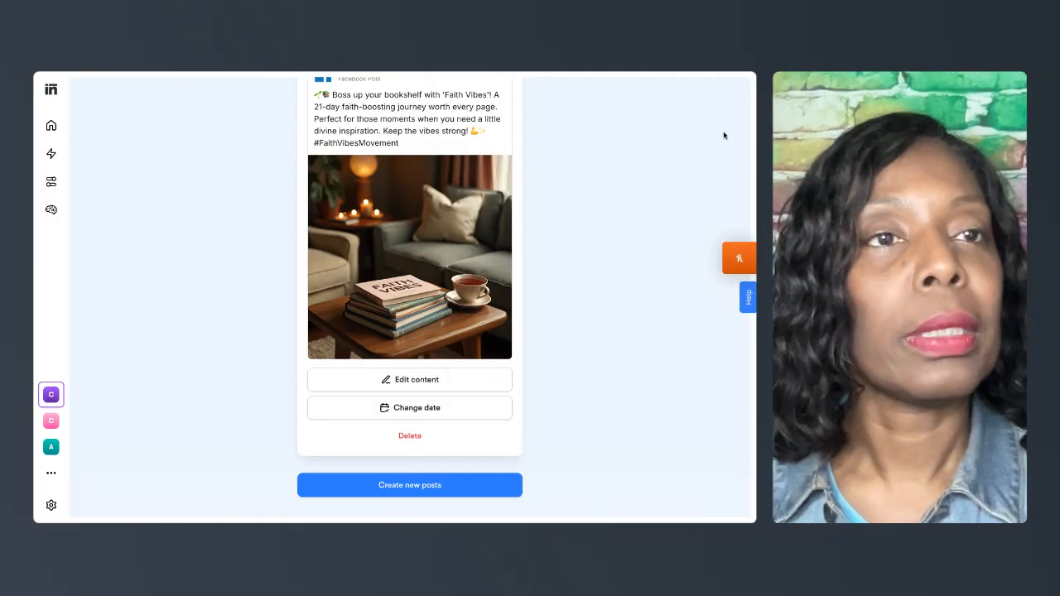
{"action": "mouse_move", "coordinate": [242, 171]}
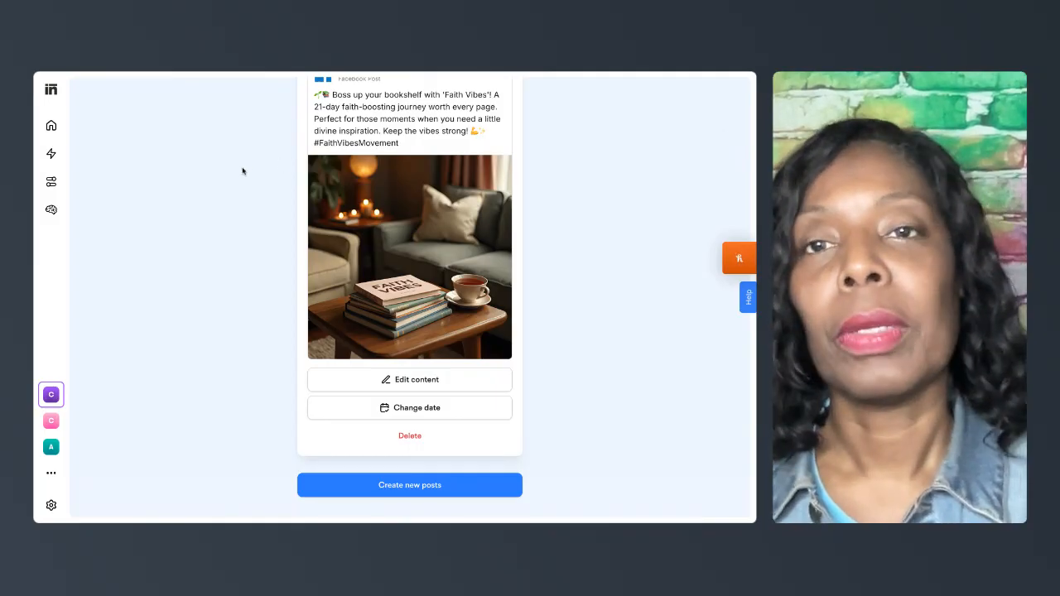
{"action": "mouse_move", "coordinate": [273, 231]}
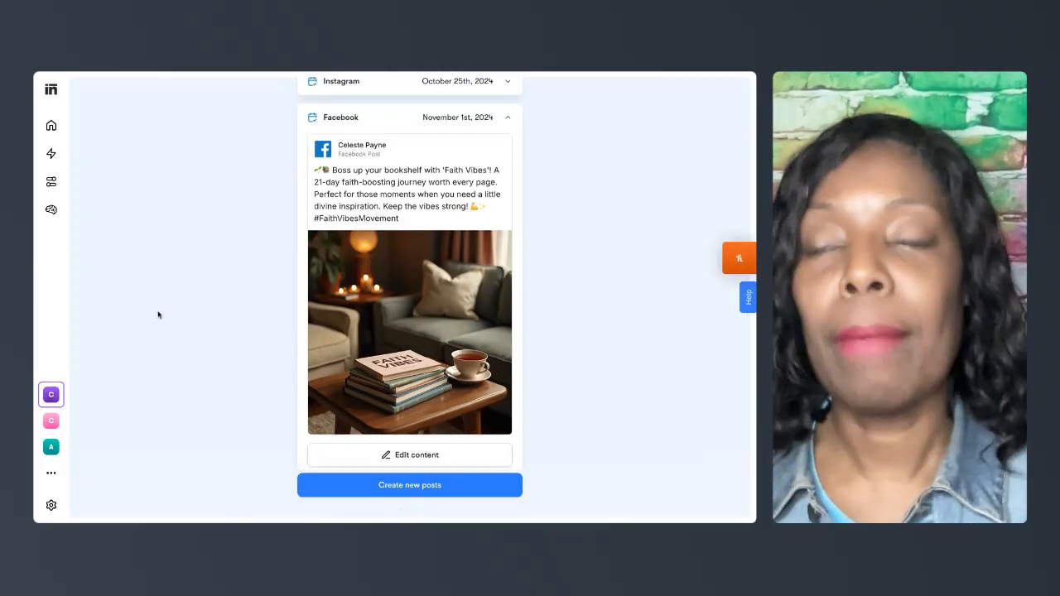
{"action": "mouse_move", "coordinate": [288, 506]}
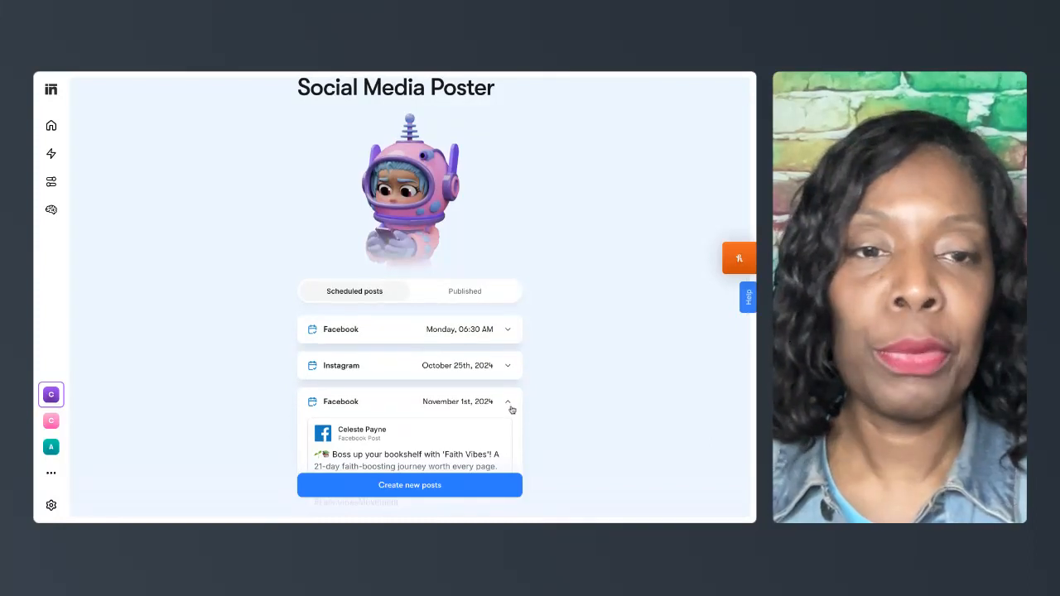
Collapse the Facebook post, make the Instagram paint party caption editable, then collapse it
{"action": "left_click", "coordinate": [508, 401]}
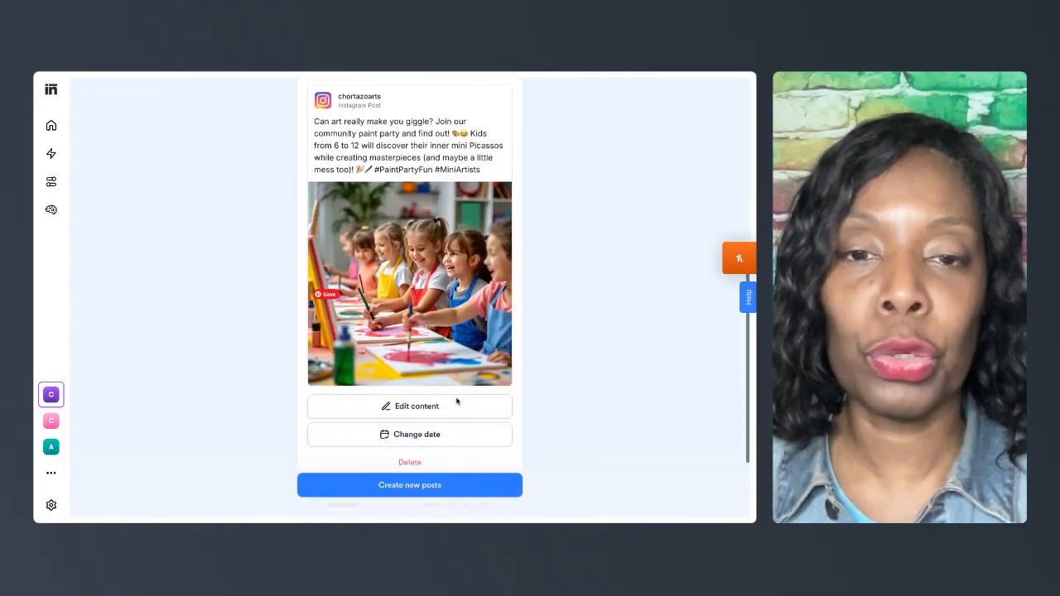
{"action": "left_click", "coordinate": [409, 406]}
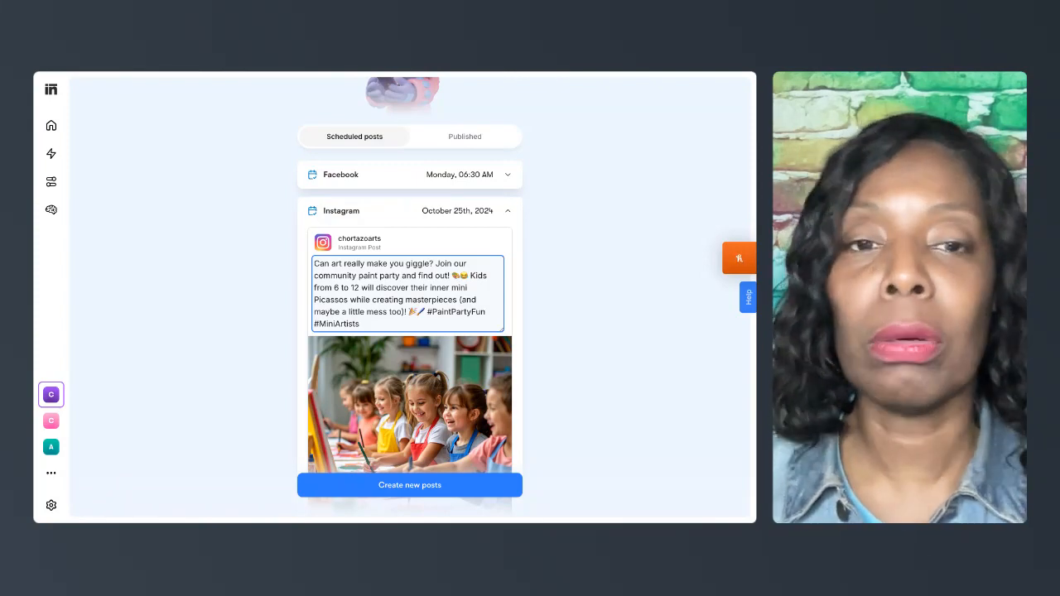
{"action": "scroll", "scroll_direction": "down", "scroll_amount": 3}
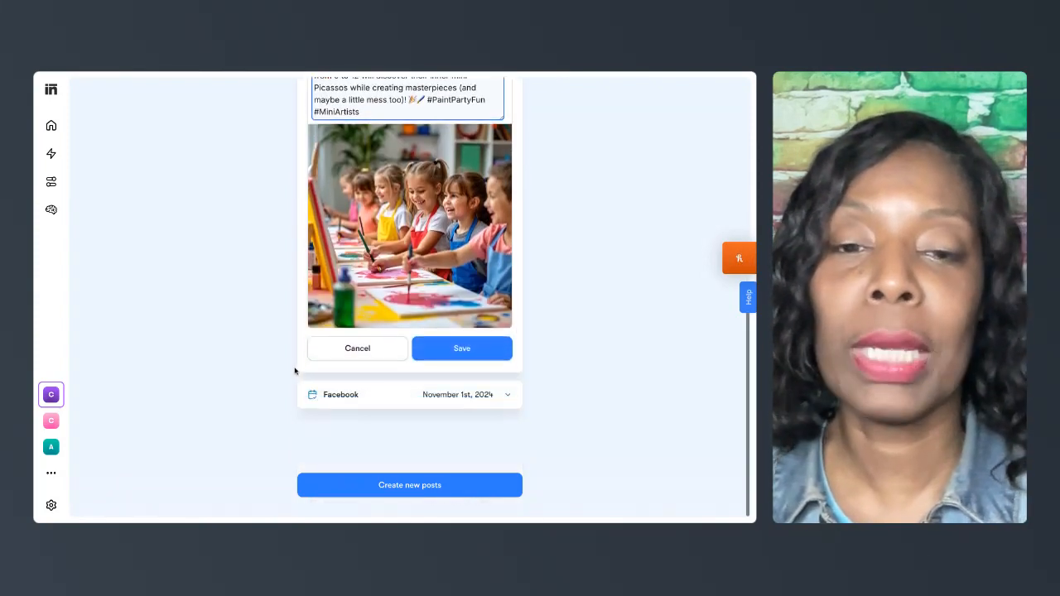
{"action": "left_click", "coordinate": [462, 348]}
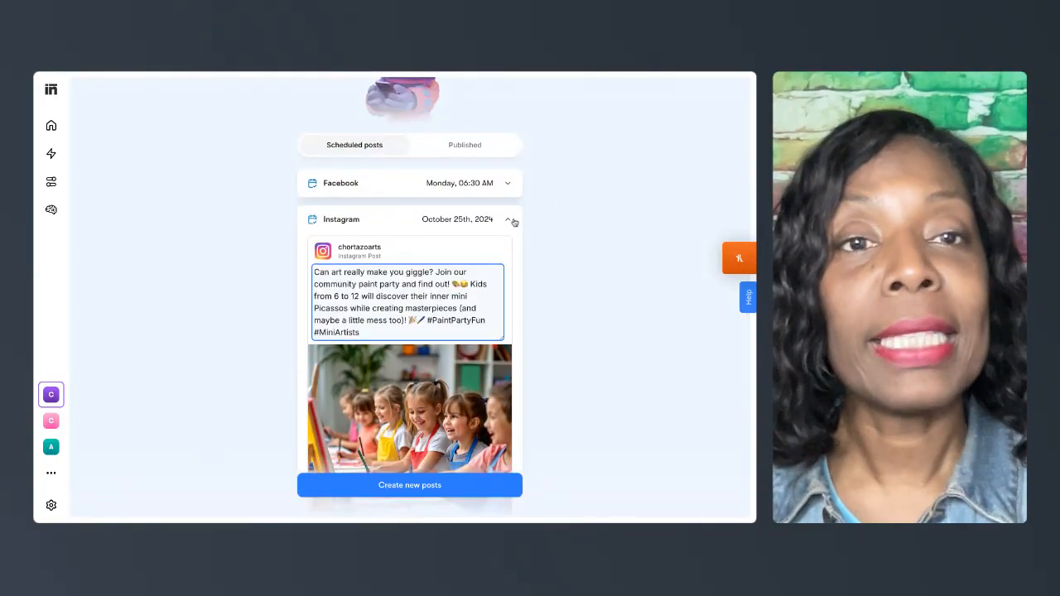
{"action": "left_click", "coordinate": [513, 221]}
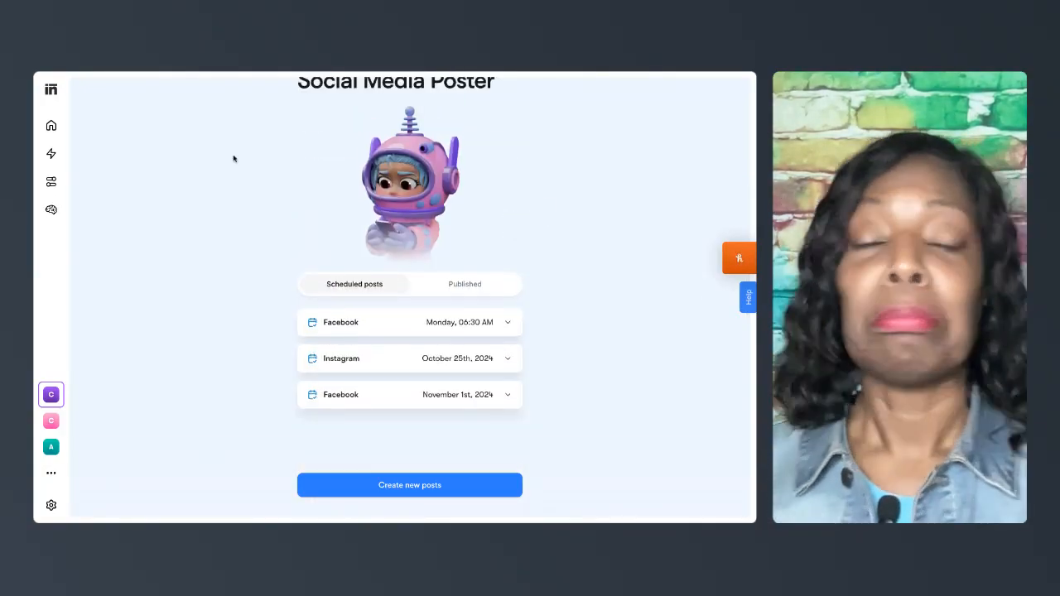
{"action": "mouse_move", "coordinate": [208, 212]}
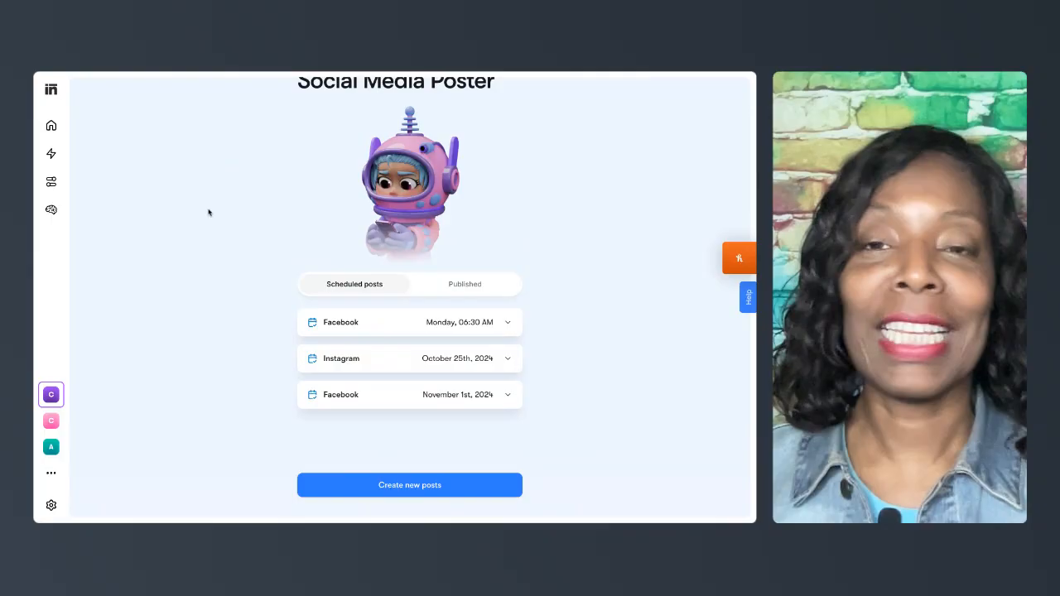